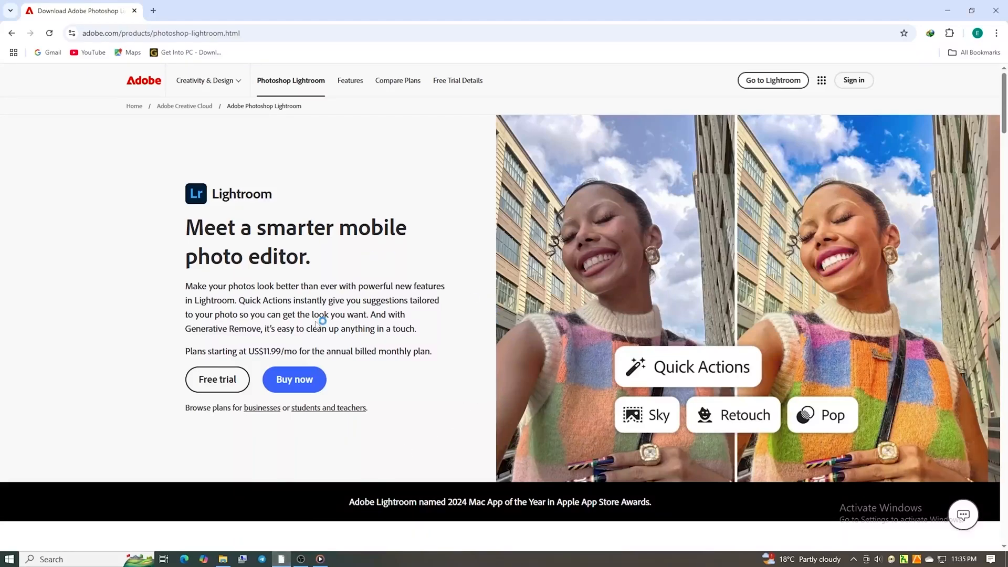
mouse_move(204, 311)
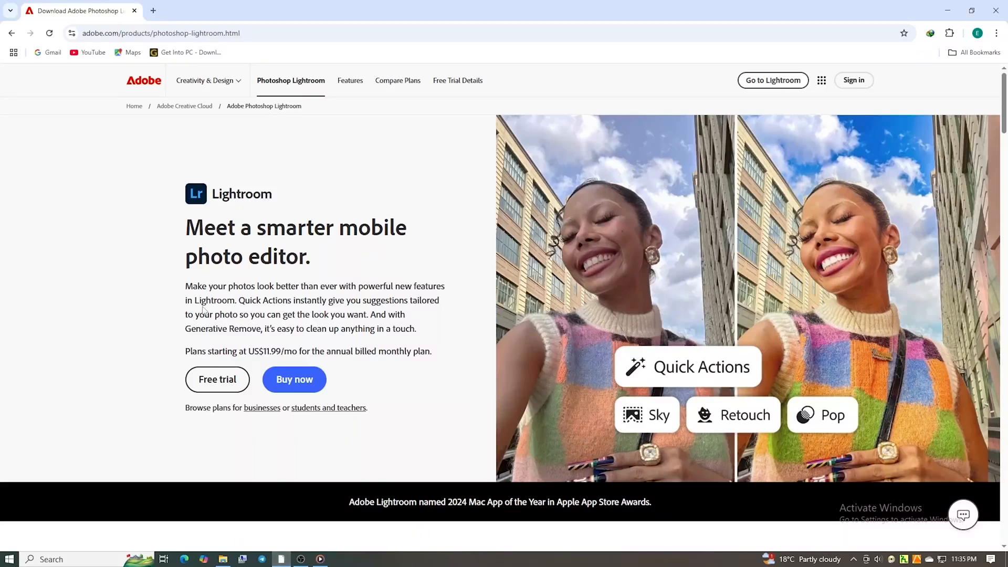
mouse_move(461, 267)
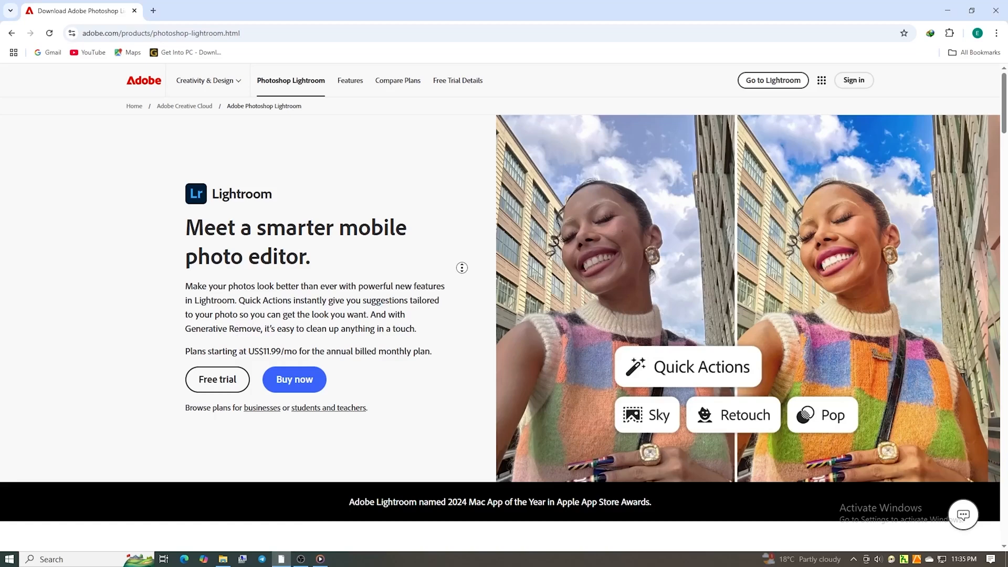
- Follow the Adobe link to the Lightroom product page and choose Free trial
scroll("down", 3)
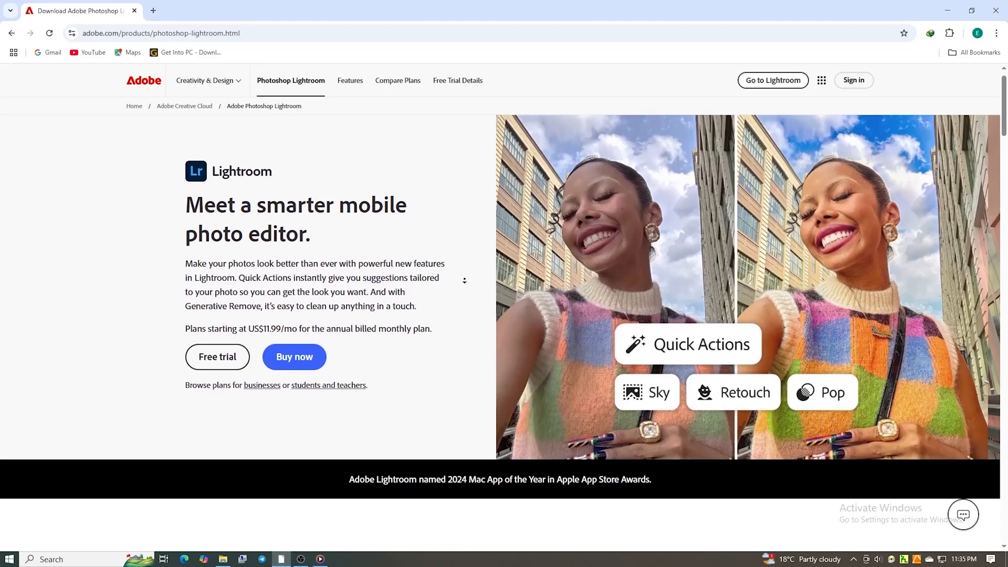
scroll("down", 3)
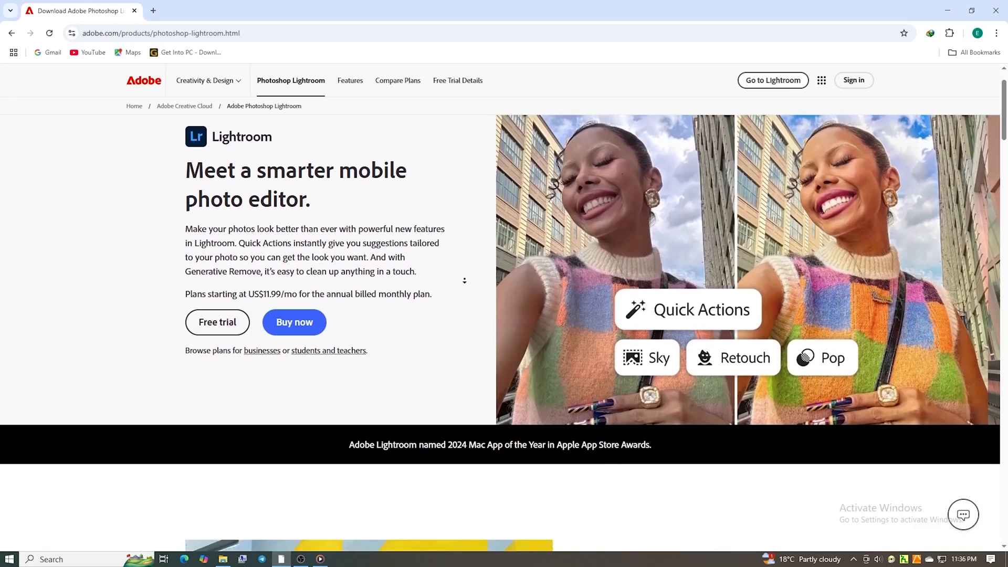
scroll("down", 3)
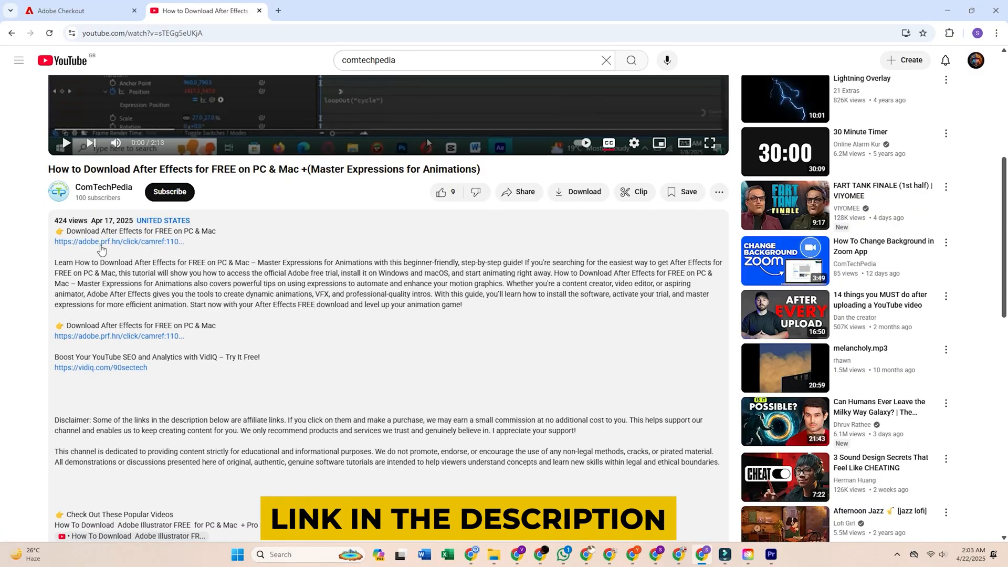
left_click(118, 241)
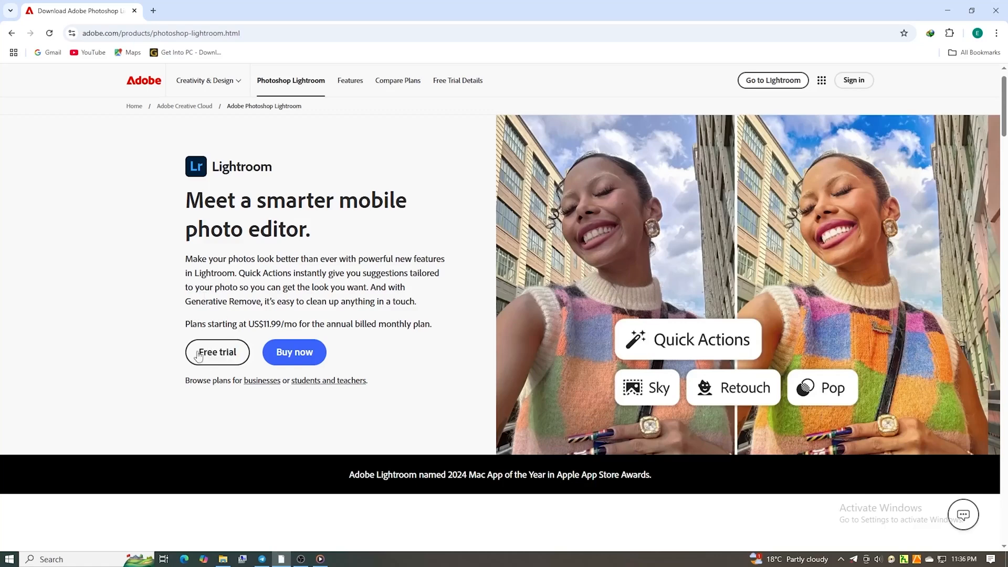
mouse_move(241, 207)
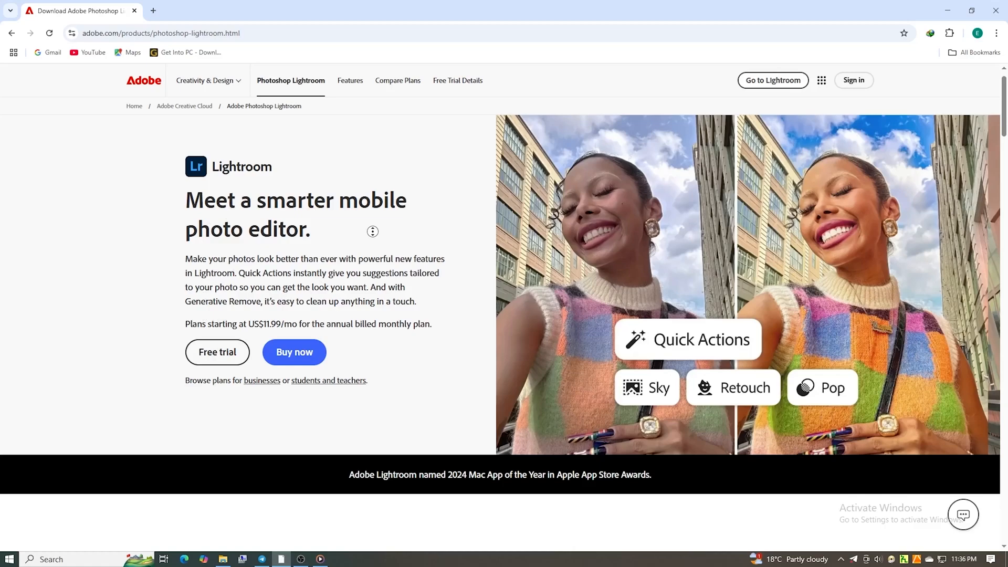
scroll("down", 3)
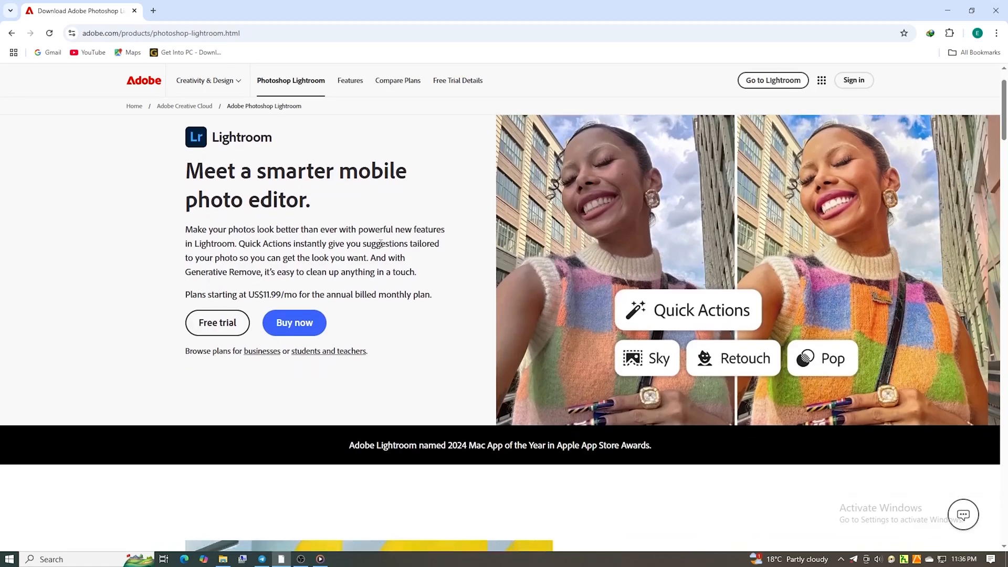
left_click(216, 321)
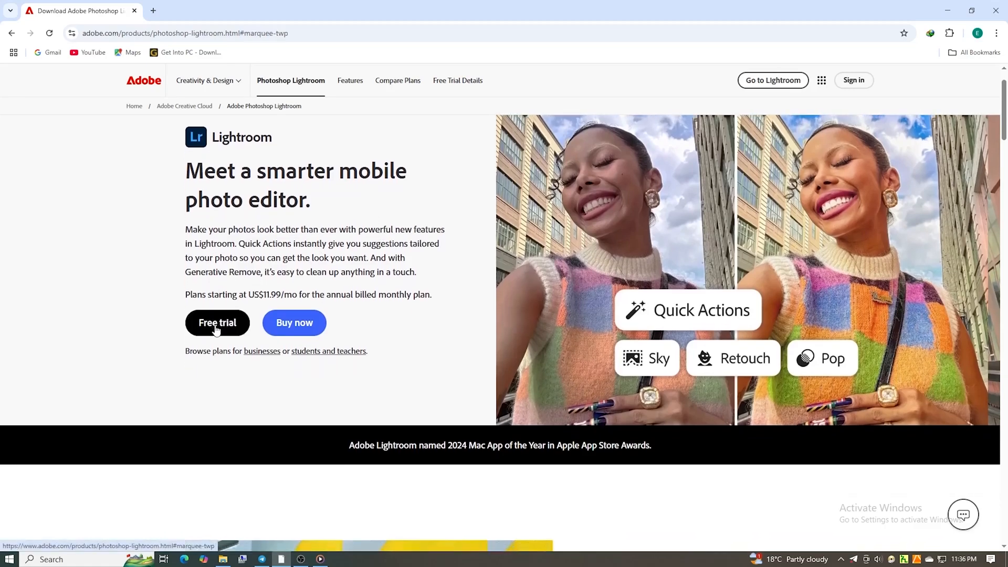
- Choose the Lightroom plan billed monthly with the Adobe Stock trial added and continue to sign-in
left_click(217, 321)
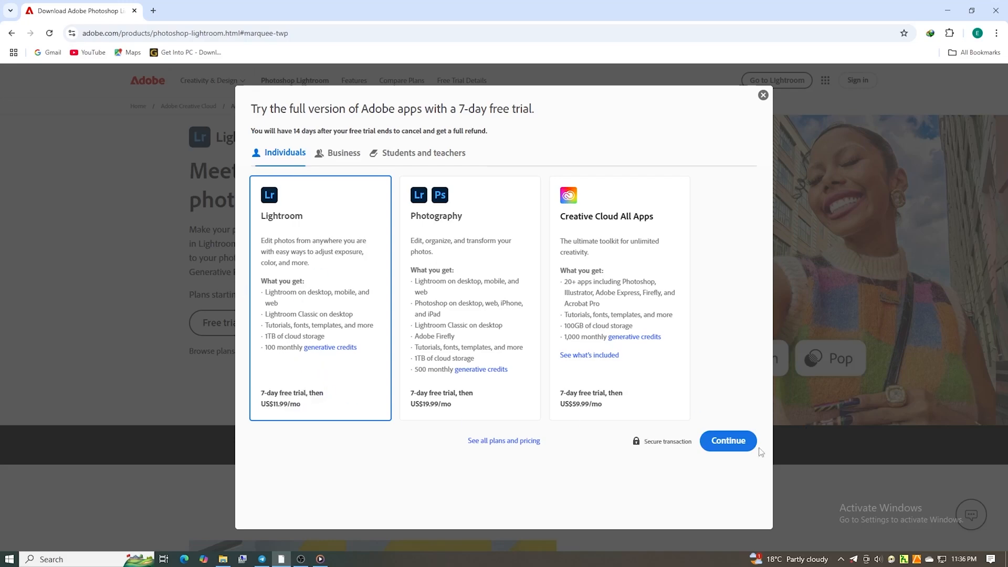
left_click(727, 441)
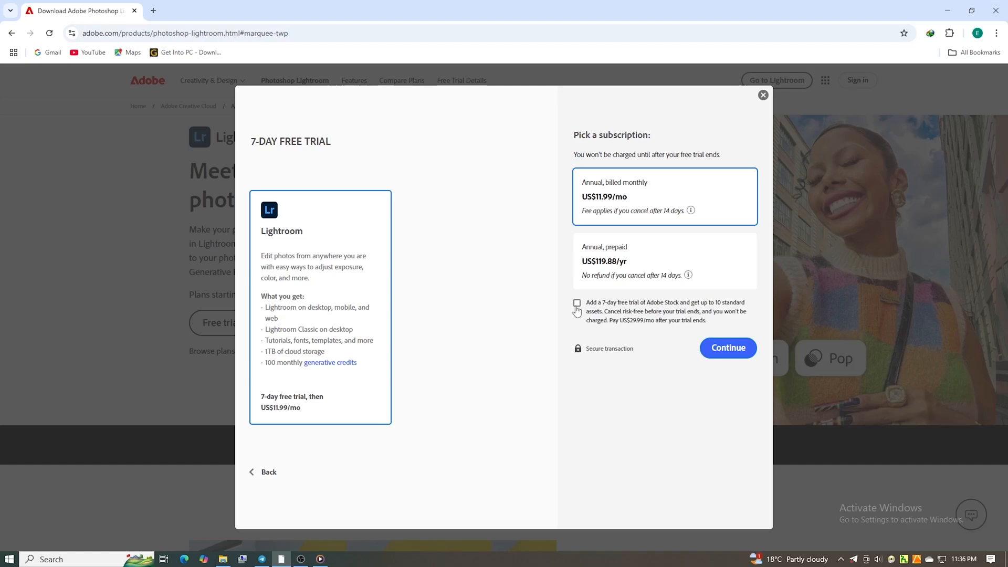
left_click(576, 303)
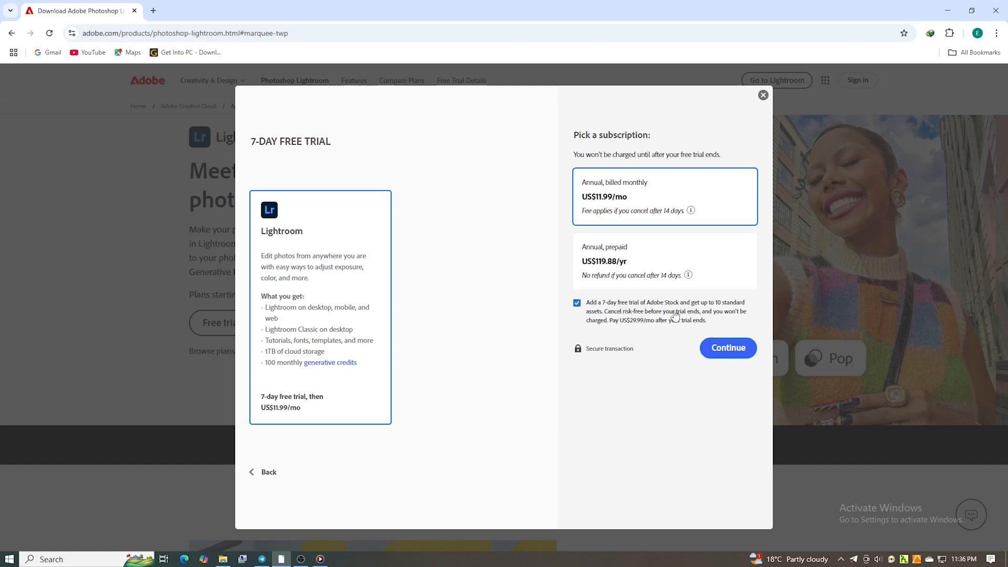
mouse_move(640, 327)
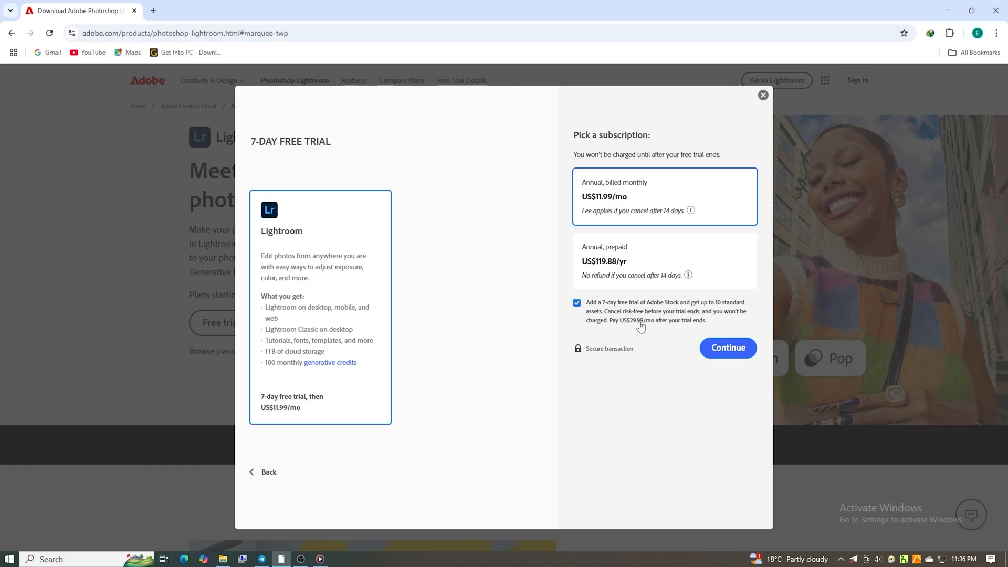
left_click(728, 347)
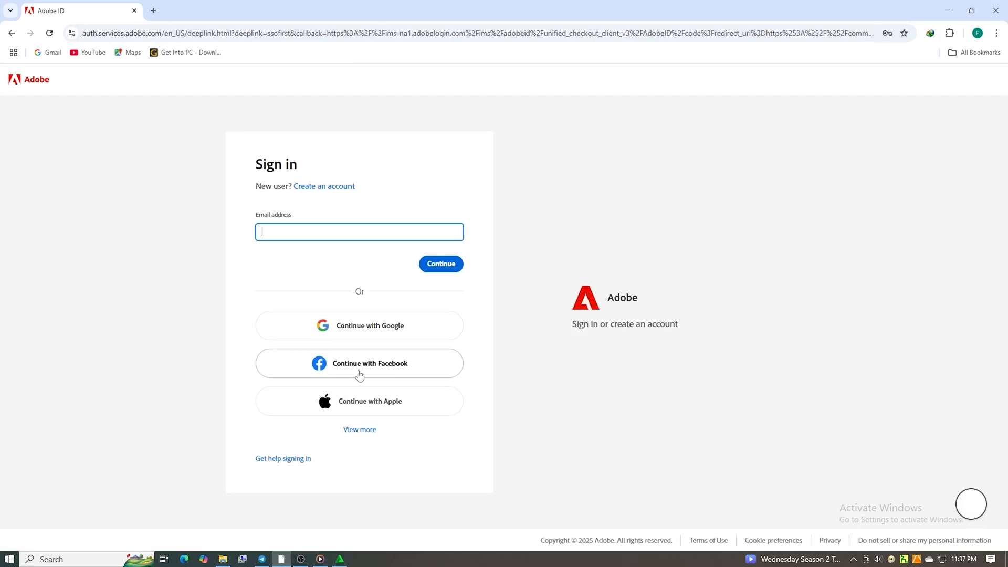
- Sign in with the Adobe ID and download the Creative Cloud desktop installer
left_click(324, 186)
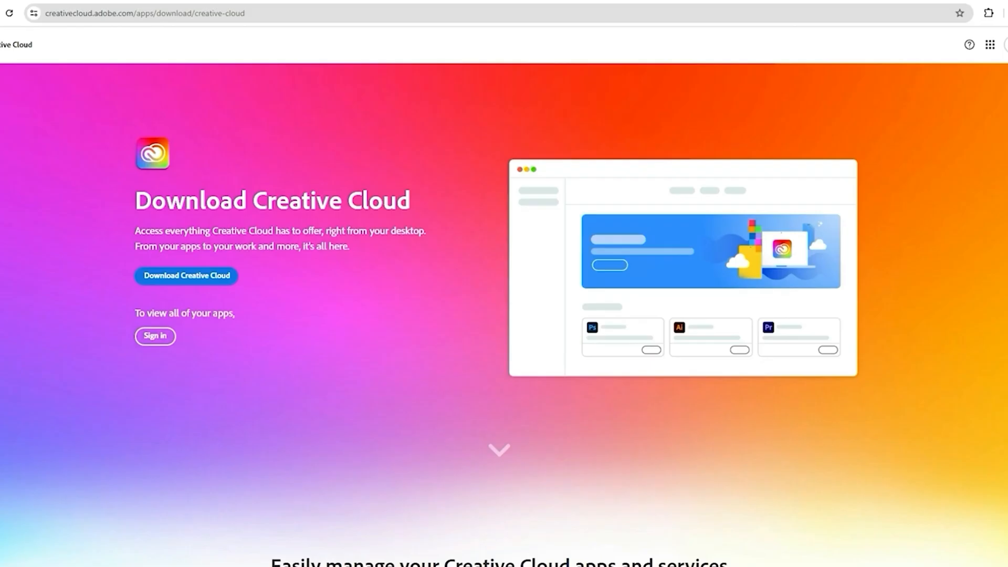
left_click(185, 275)
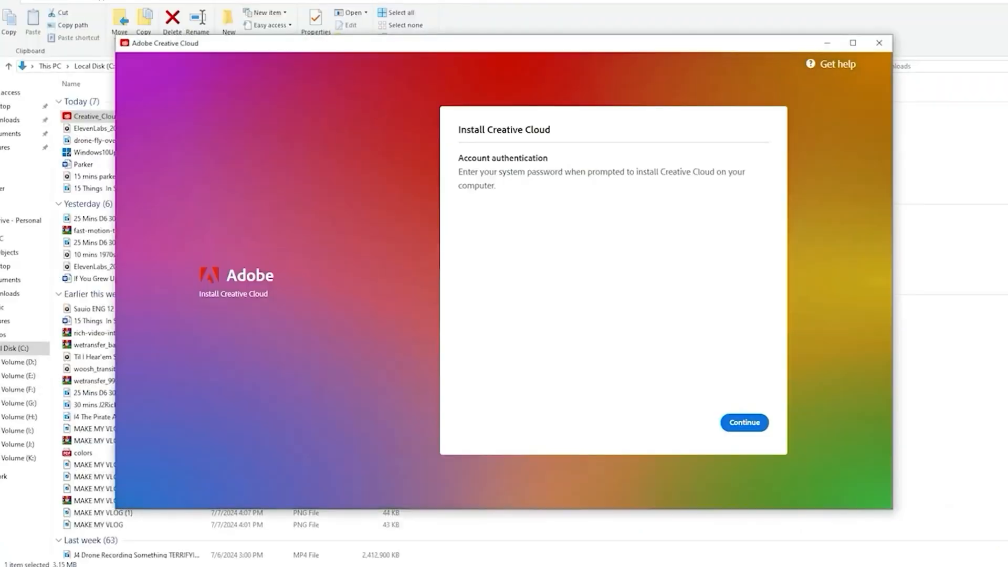
- Finish installing Creative Cloud and launch Lightroom Classic from All apps
left_click(743, 422)
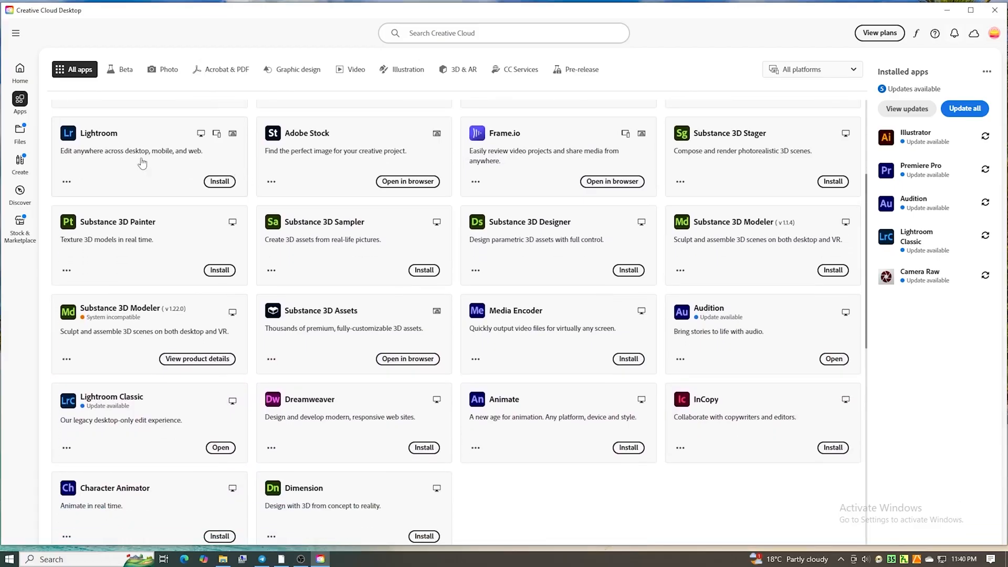
mouse_move(201, 178)
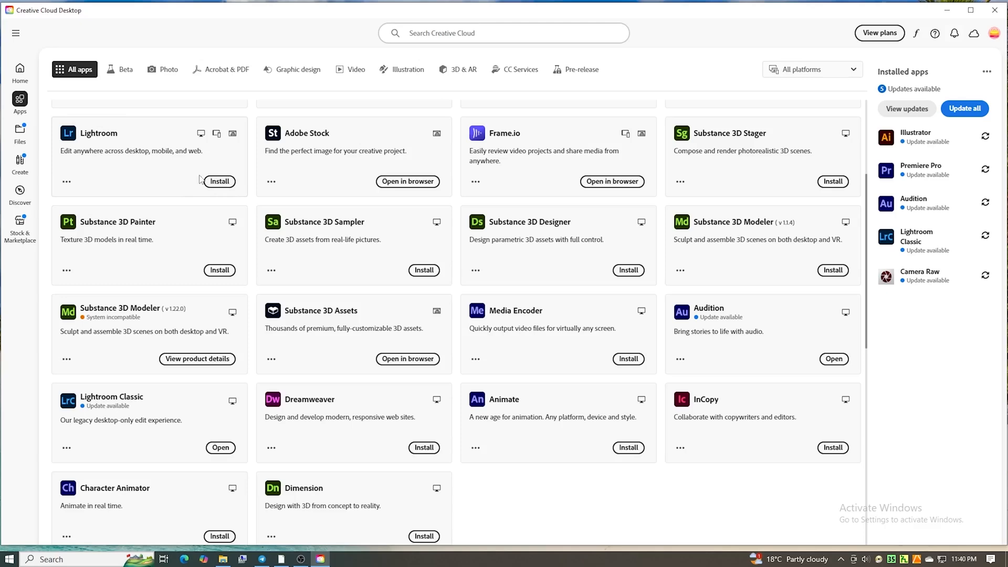
mouse_move(161, 161)
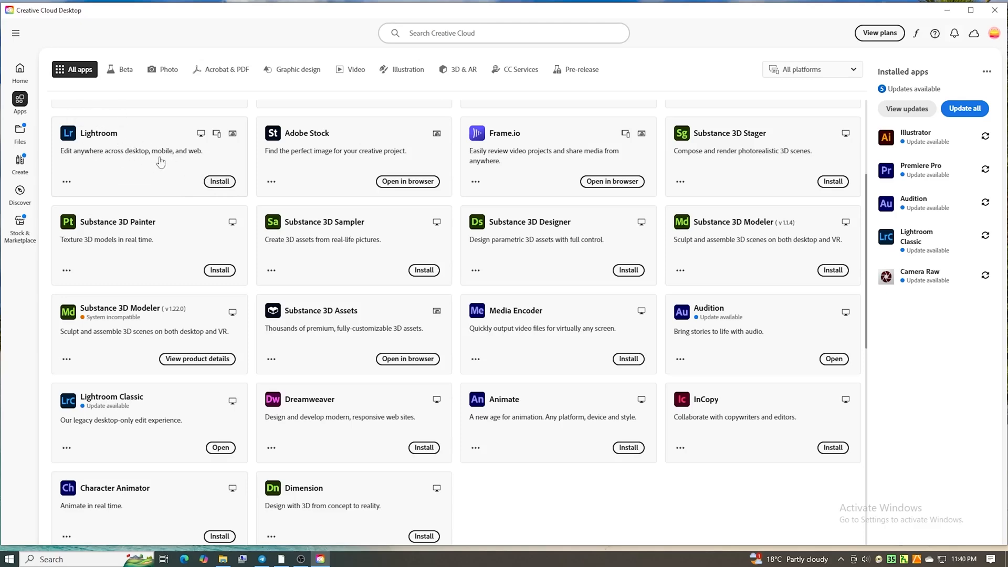
left_click(220, 448)
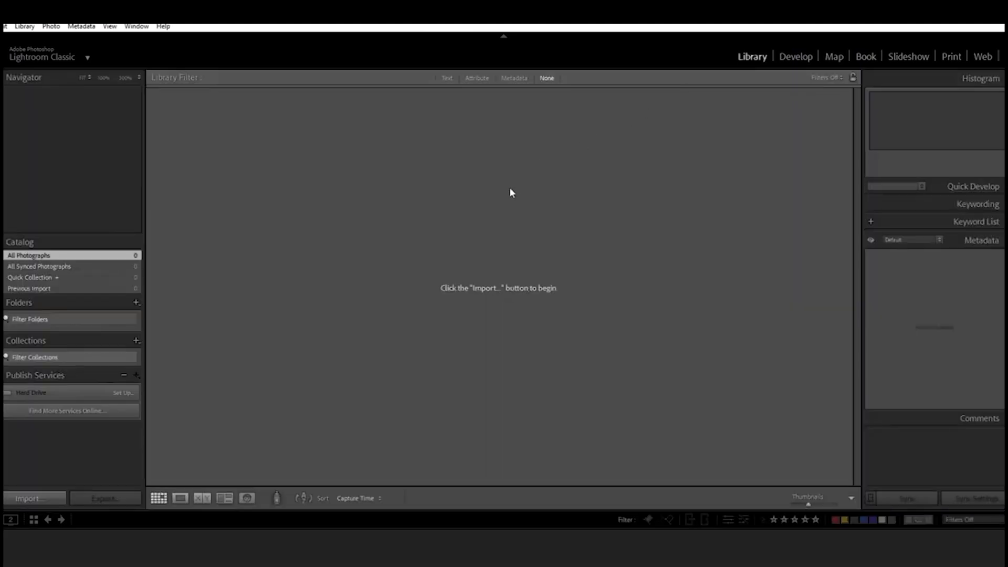
- Visit the Map and Book modules, ending in the Slideshow module
left_click(834, 57)
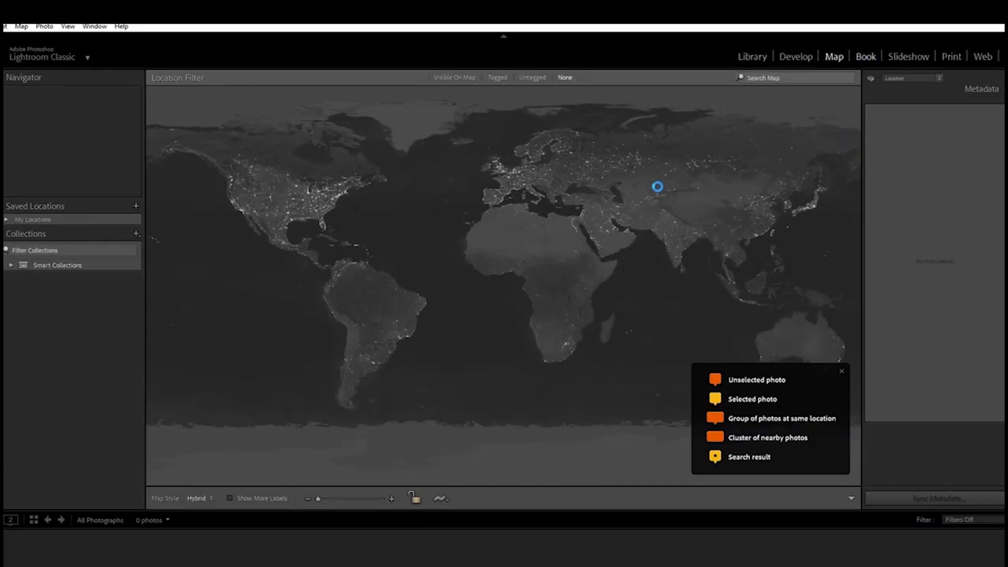
left_click(865, 57)
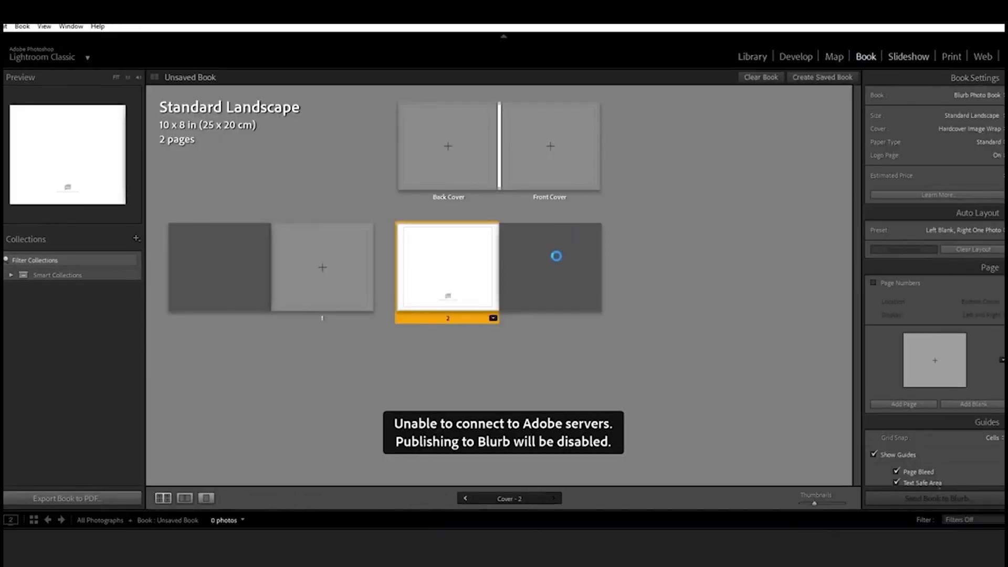
left_click(908, 57)
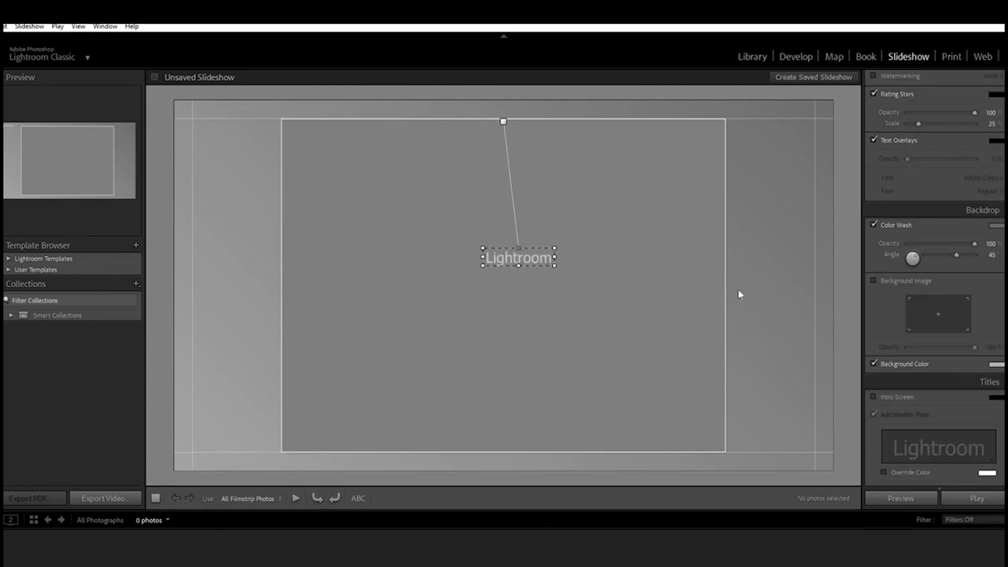
- Replace the Lightroom identity plate with a custom styled-text font via the Identity Plate Editor
double_click(516, 257)
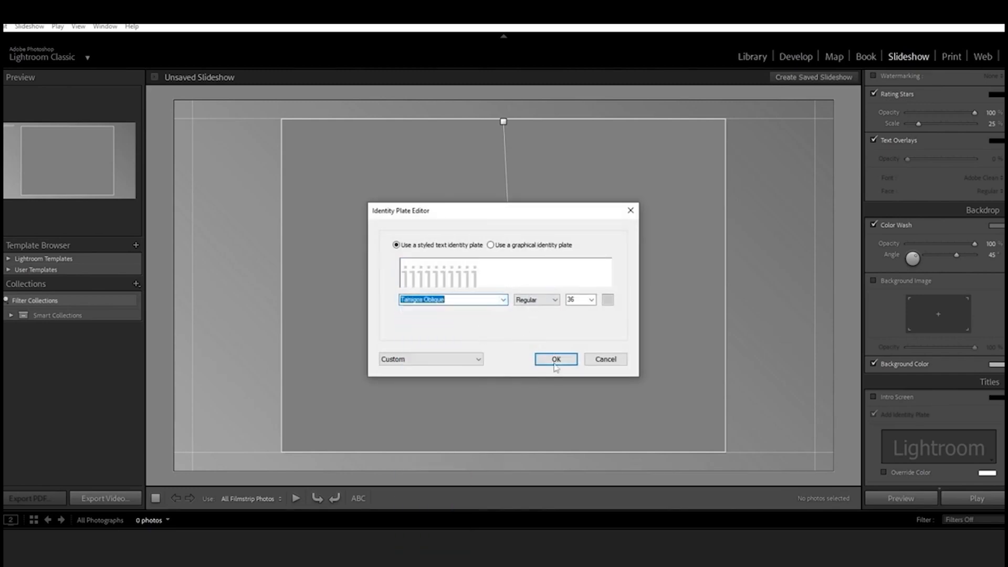
left_click(555, 359)
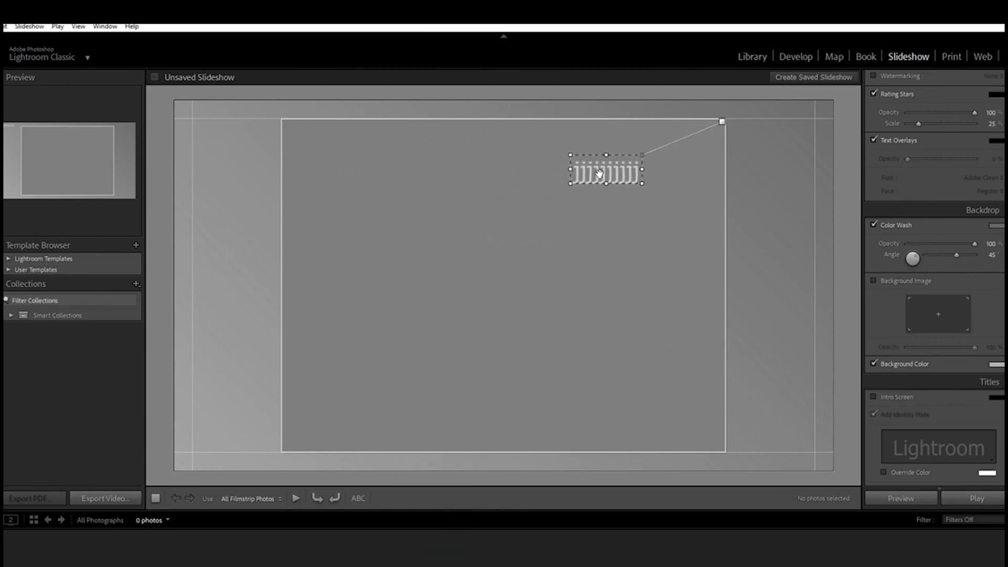